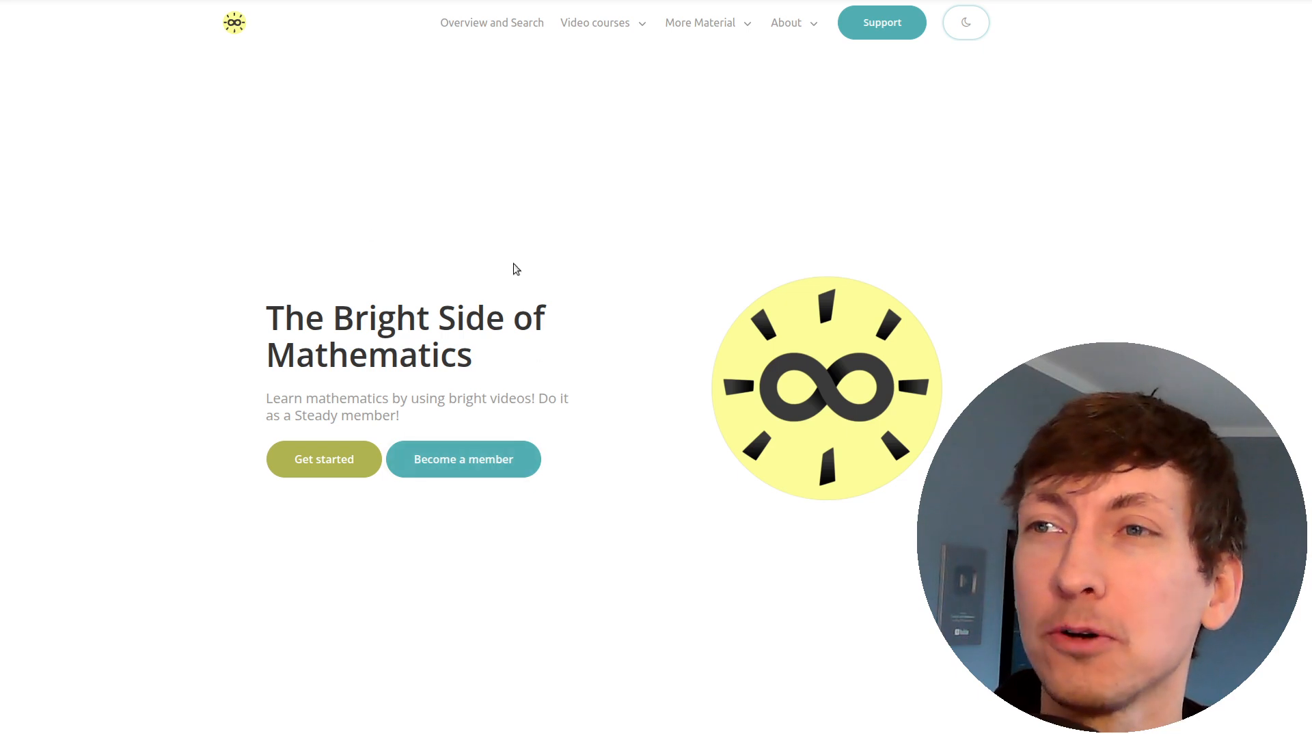
pyautogui.moveTo(317, 457)
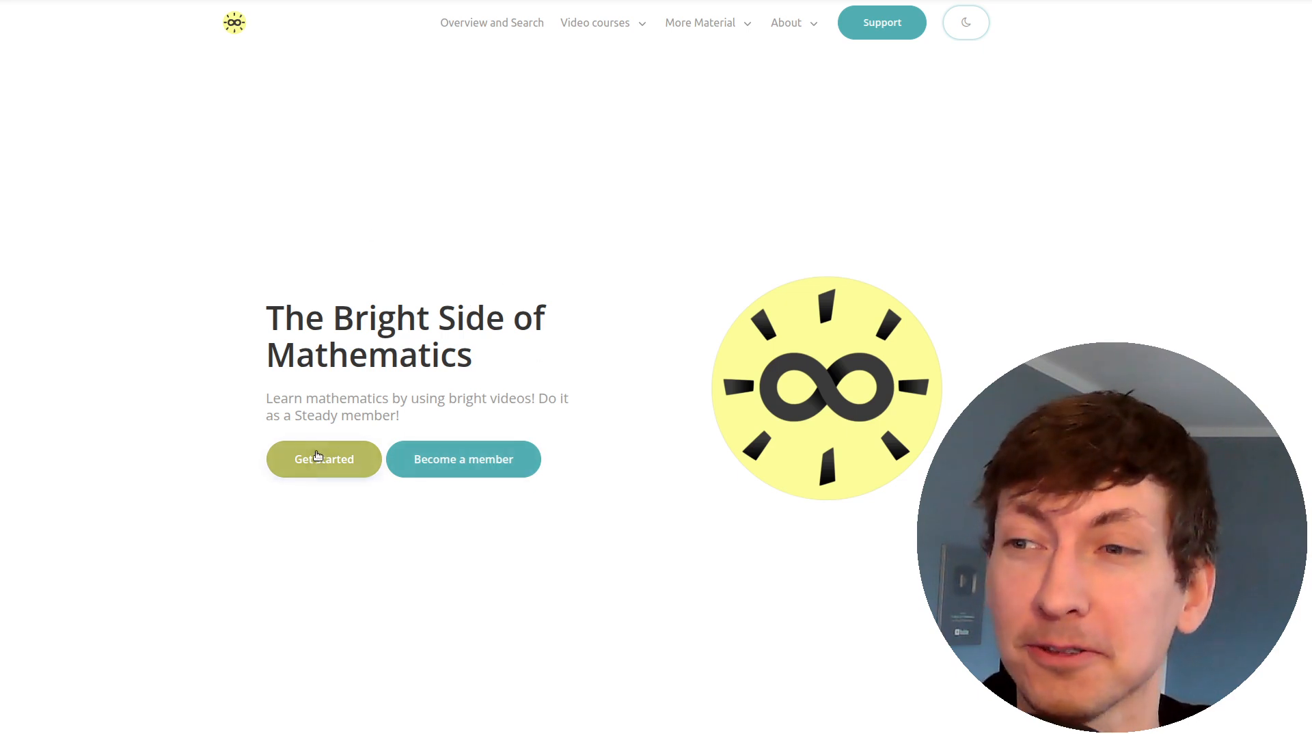
# Go from the home page to the 'Watch all video series' overview via Get started.
pyautogui.click(324, 459)
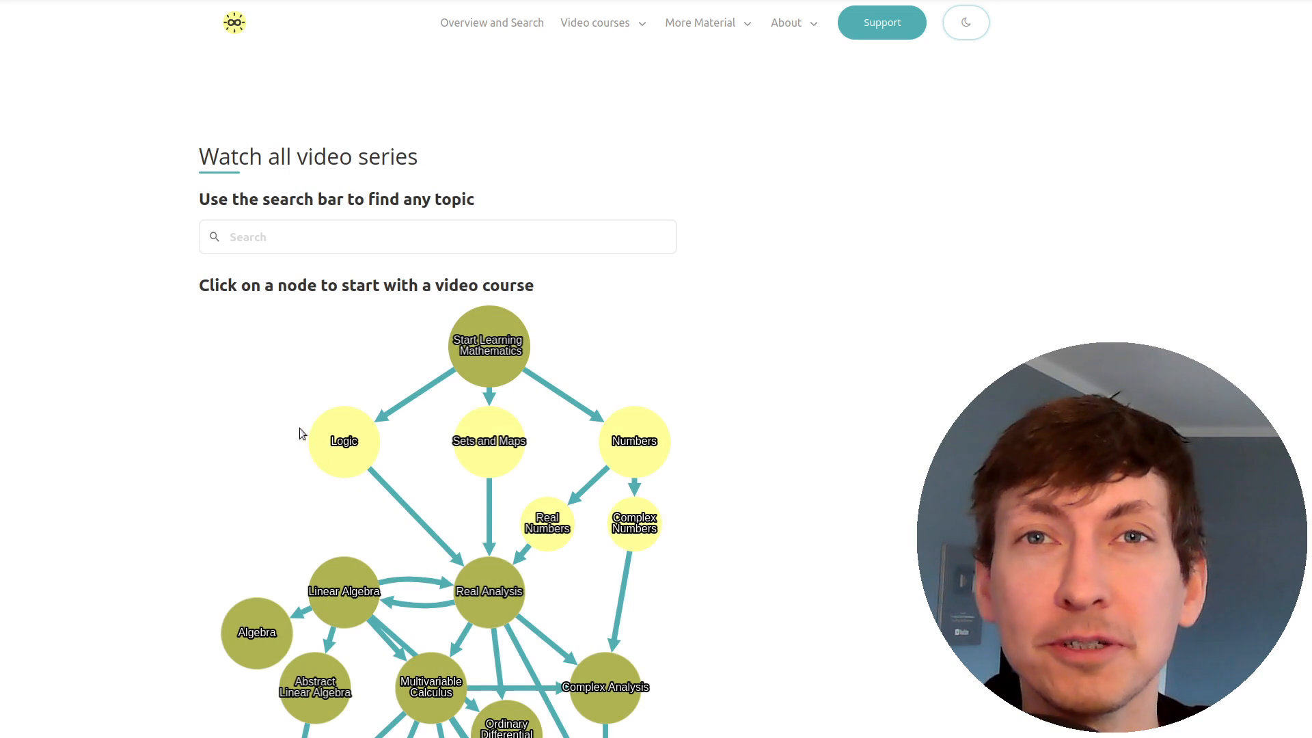
pyautogui.moveTo(627, 416)
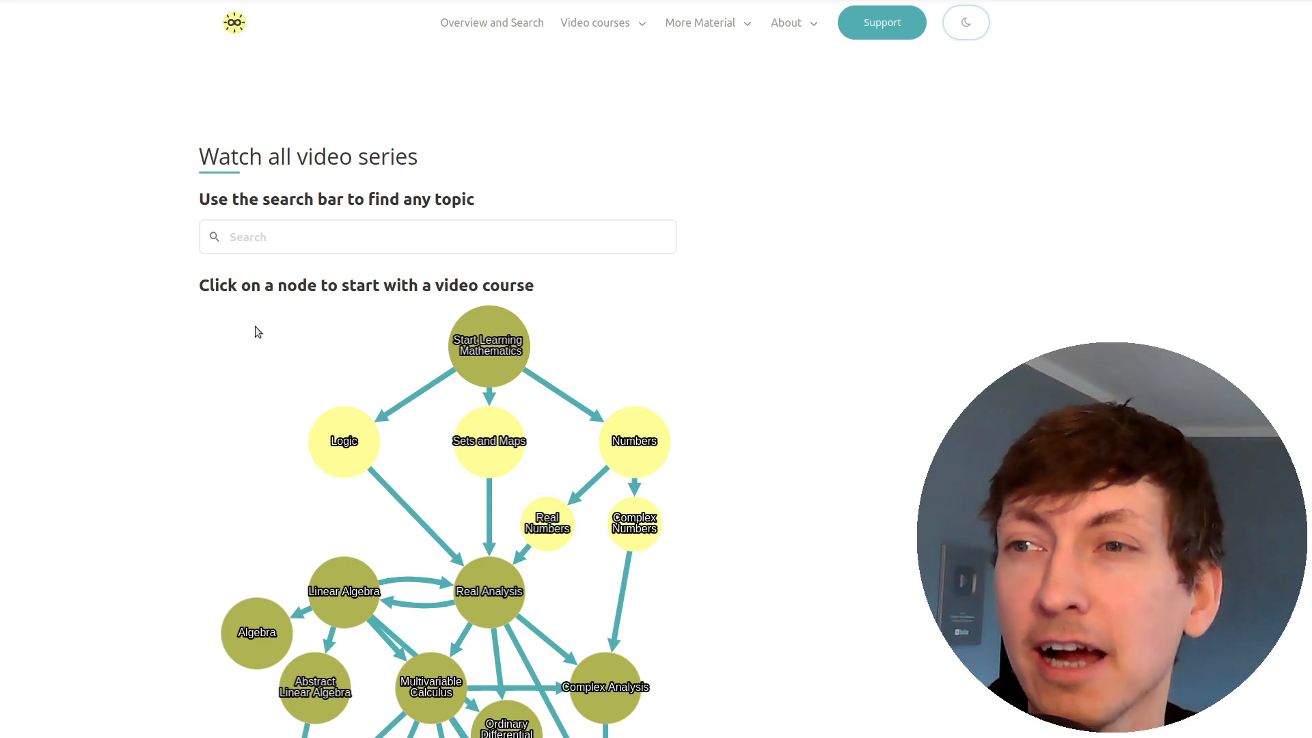
pyautogui.moveTo(295, 403)
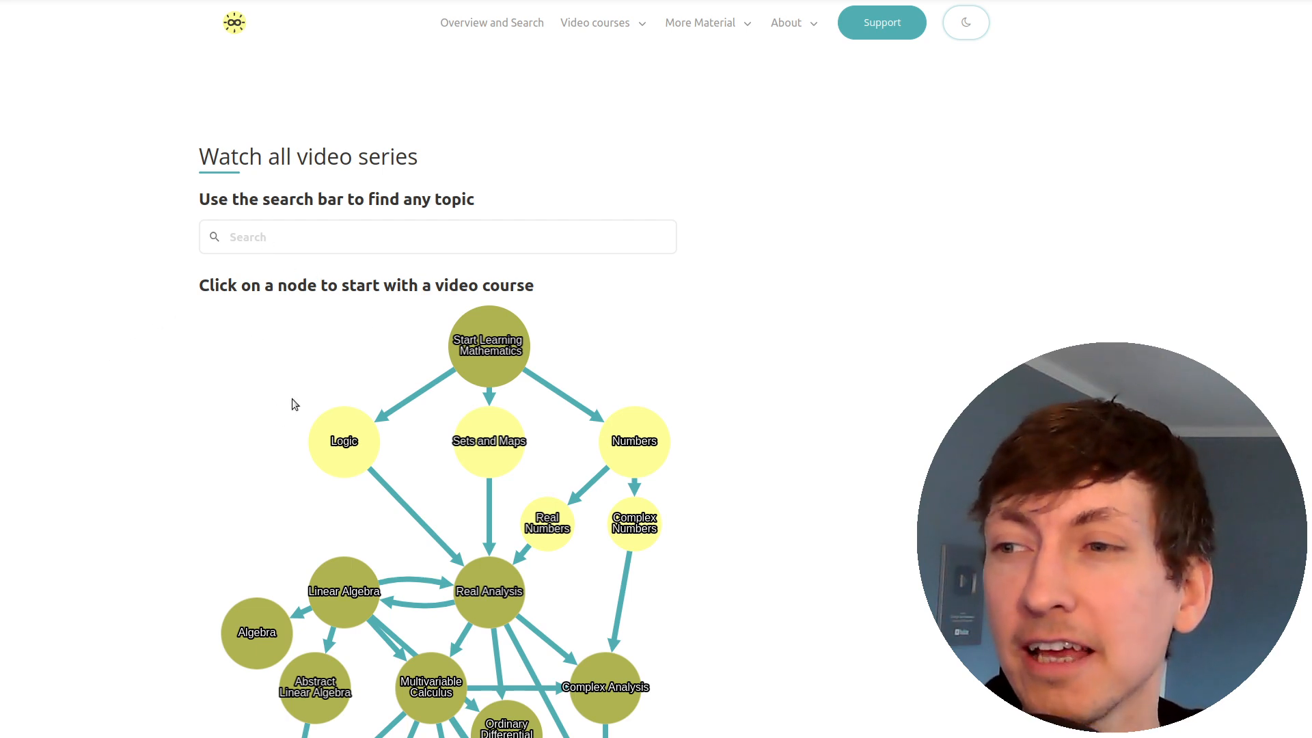
# Scroll down the Linear Algebra course page past Part 1 to Part 4 - Lines in R².
pyautogui.scroll(-3)
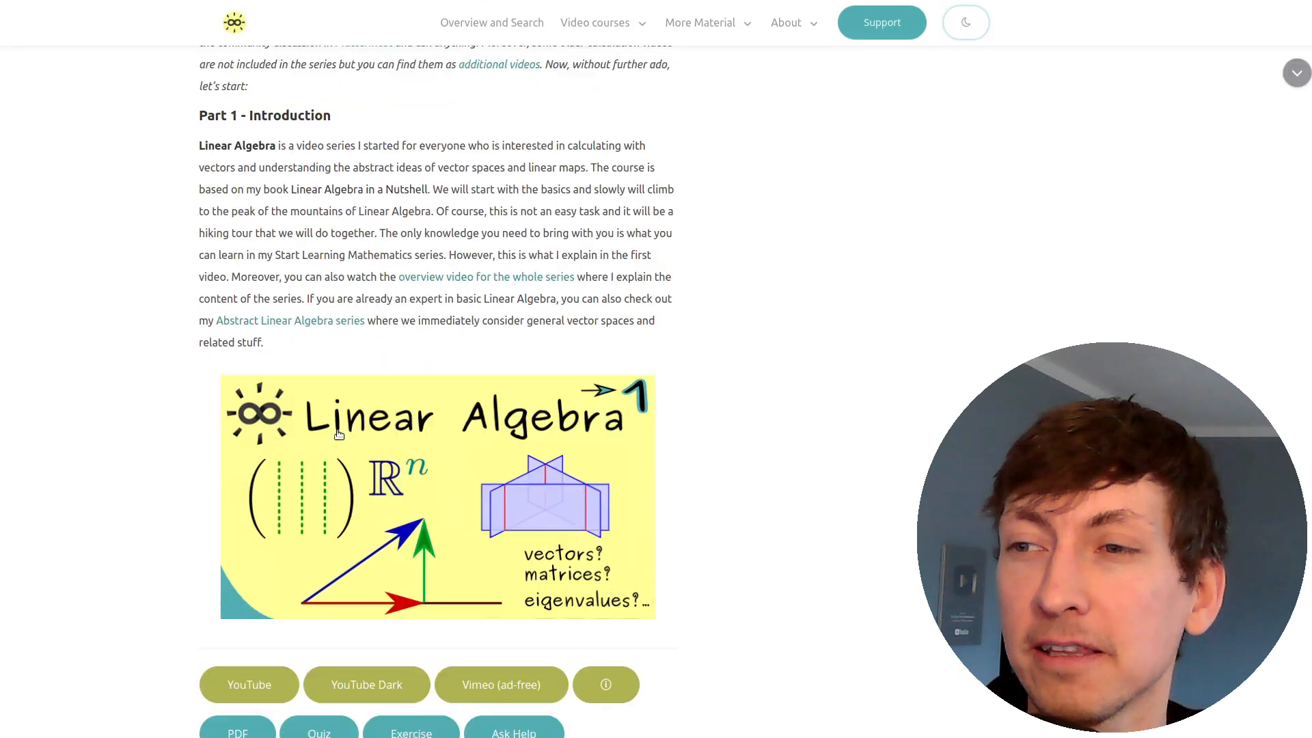
pyautogui.scroll(-3)
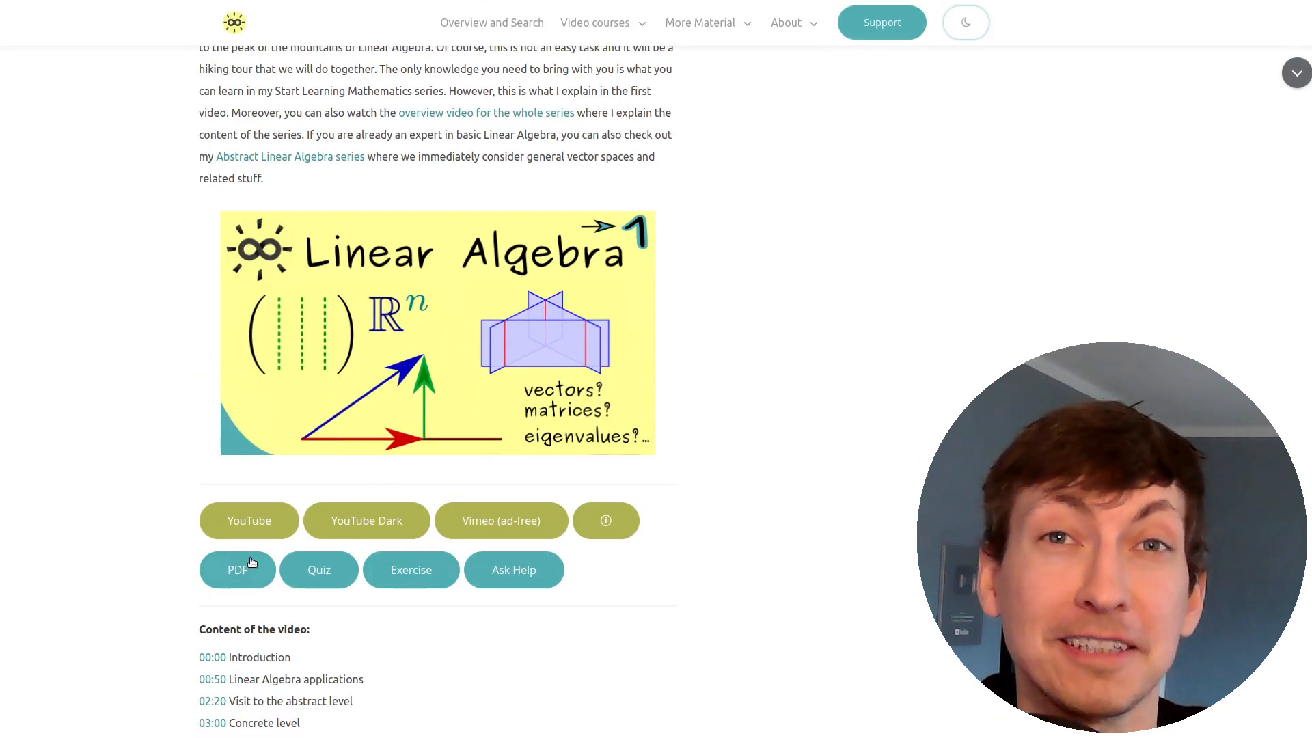
pyautogui.moveTo(290, 553)
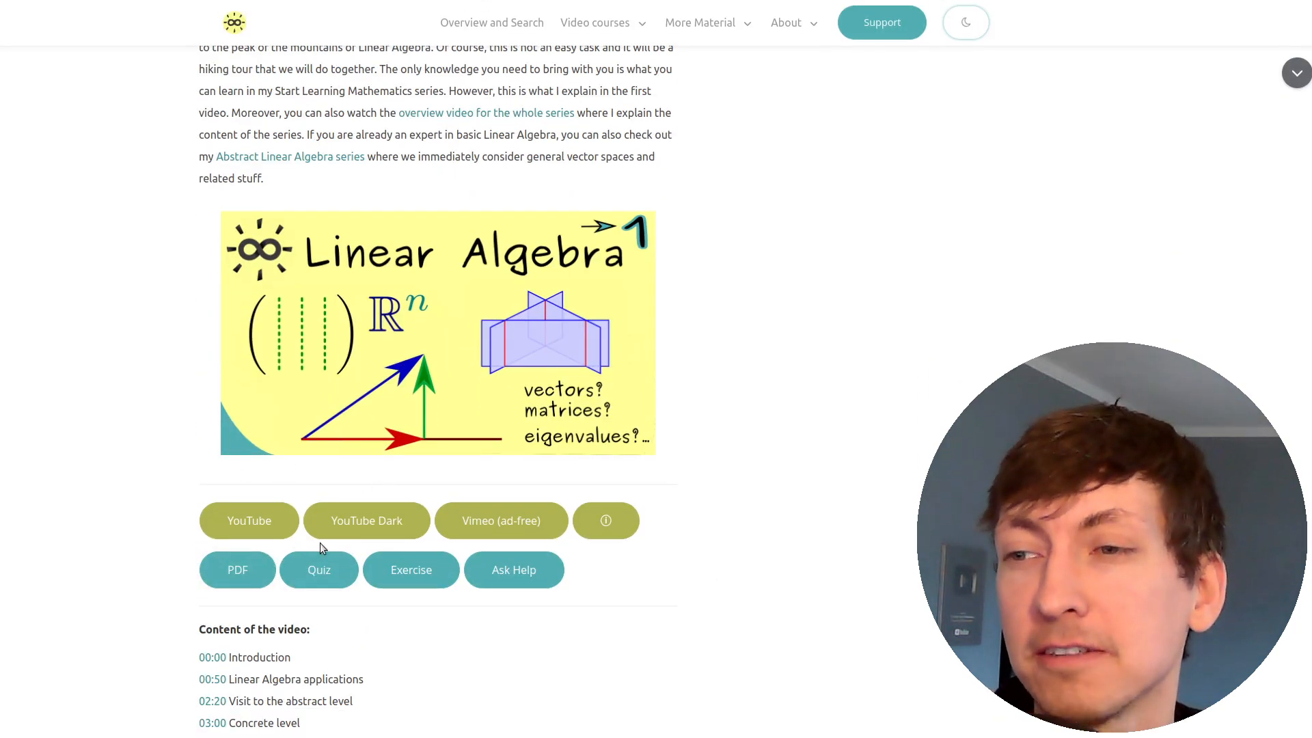
pyautogui.scroll(-3)
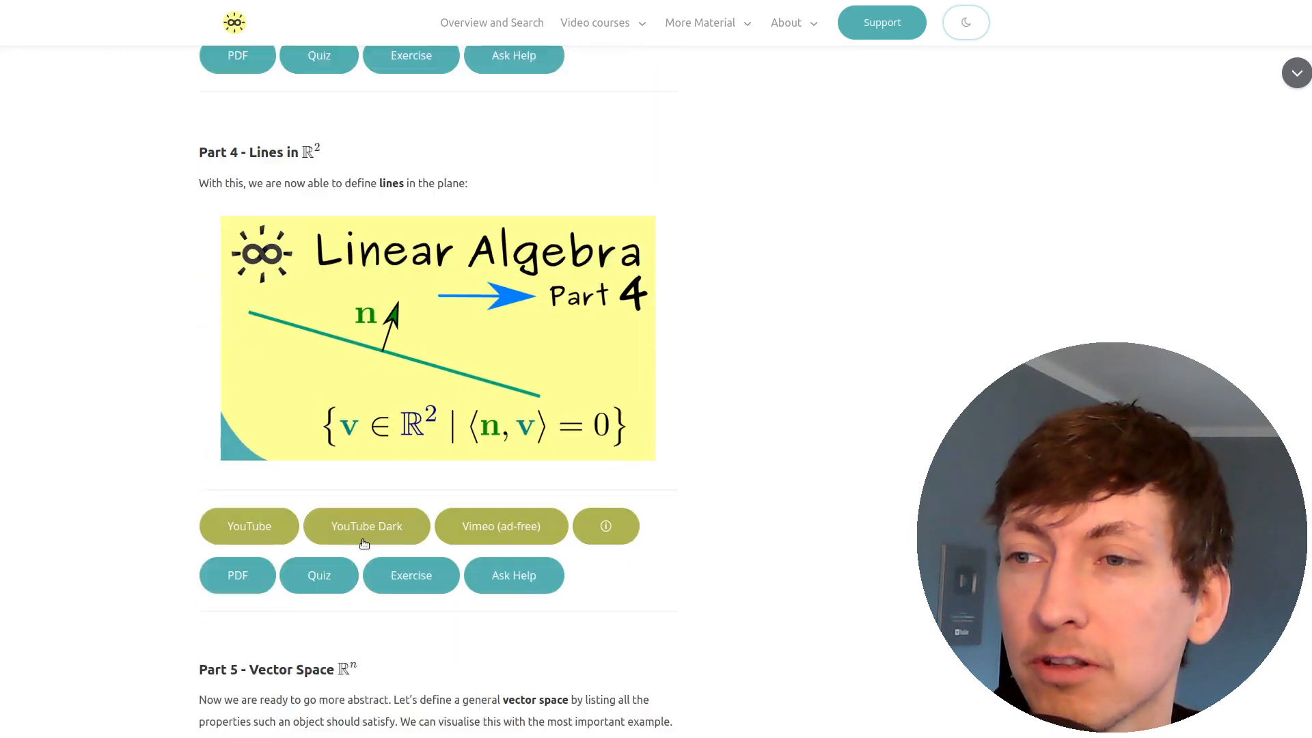
pyautogui.scroll(-3)
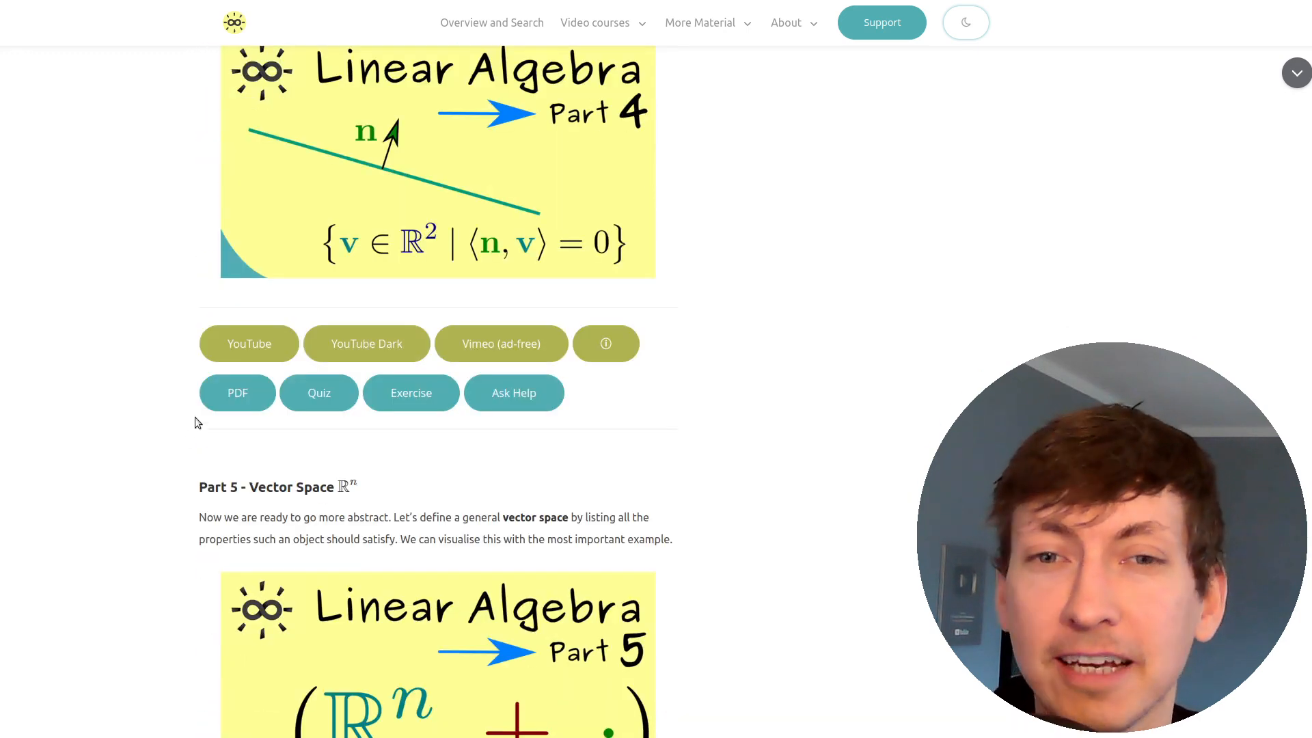
pyautogui.moveTo(522, 451)
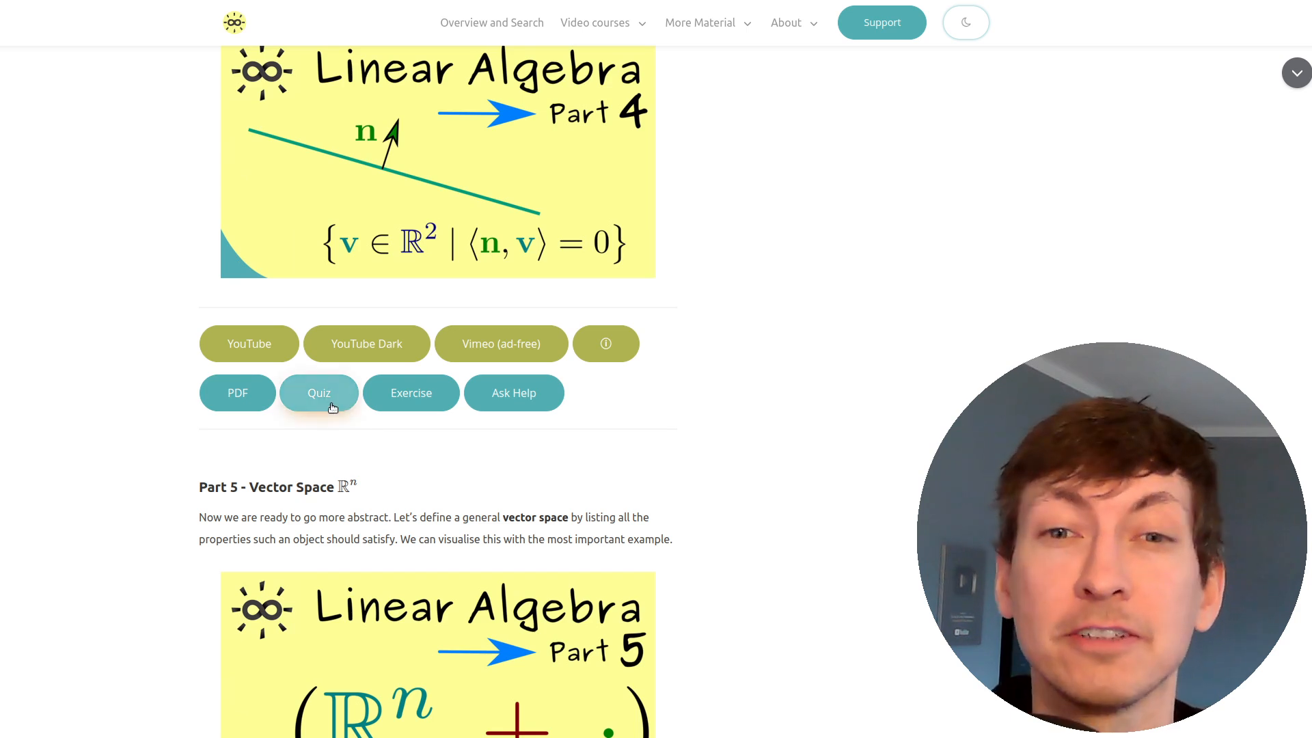
# Visit the Quiz for Linear Algebra Part 4, then return to the overview page.
pyautogui.click(319, 394)
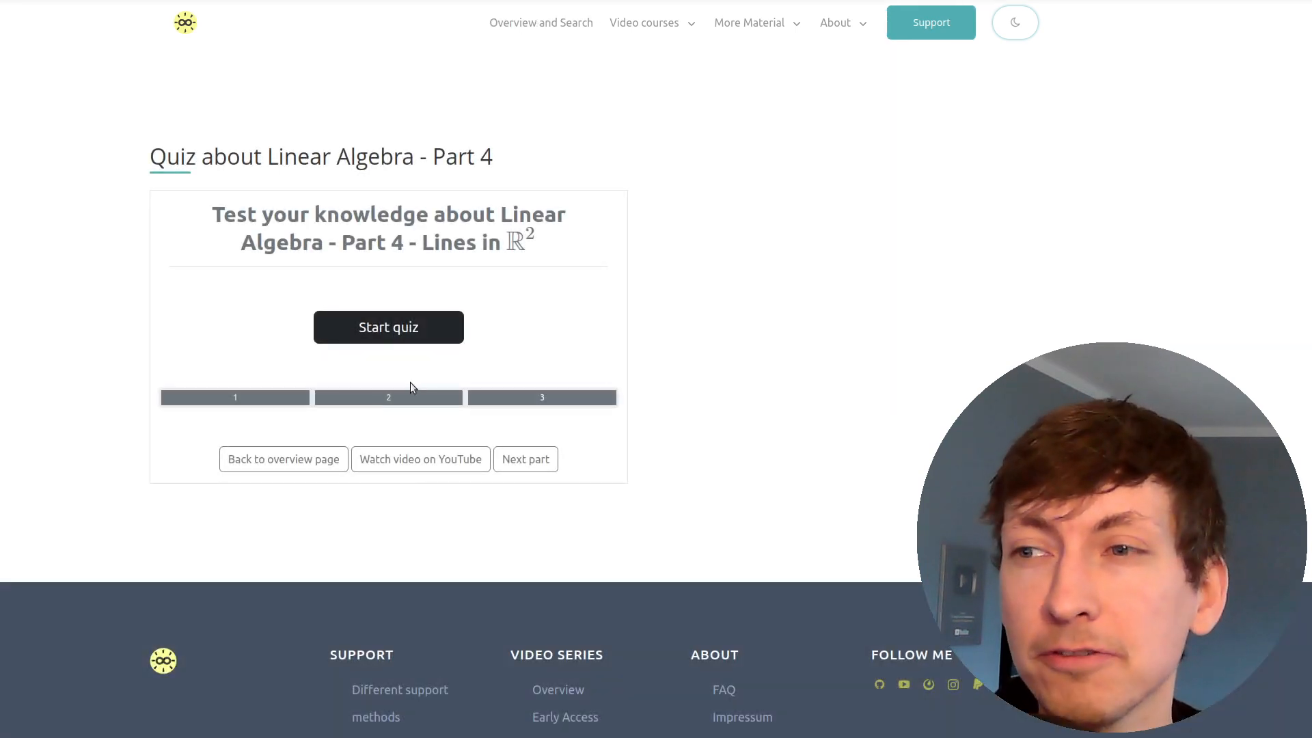
pyautogui.click(388, 327)
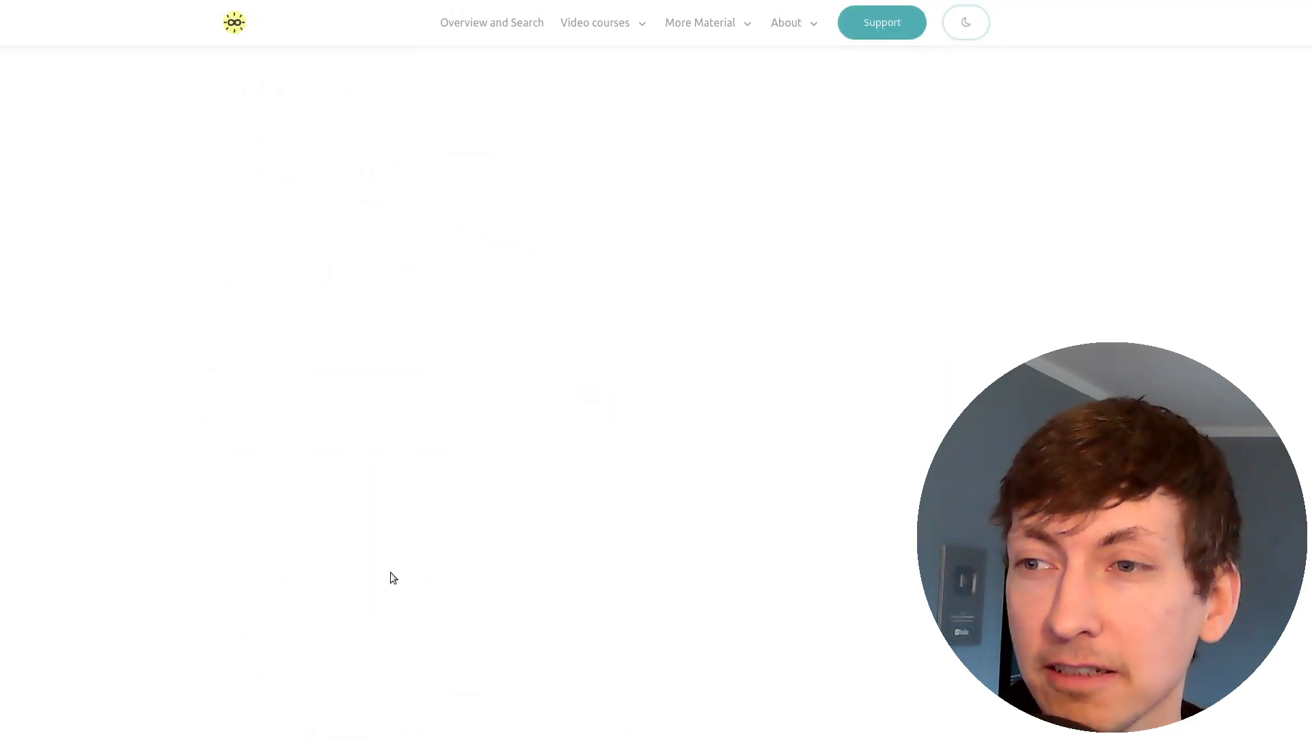
# View the Part 4 exercise PDF with Exercise 1. Lines in the browser.
pyautogui.click(964, 22)
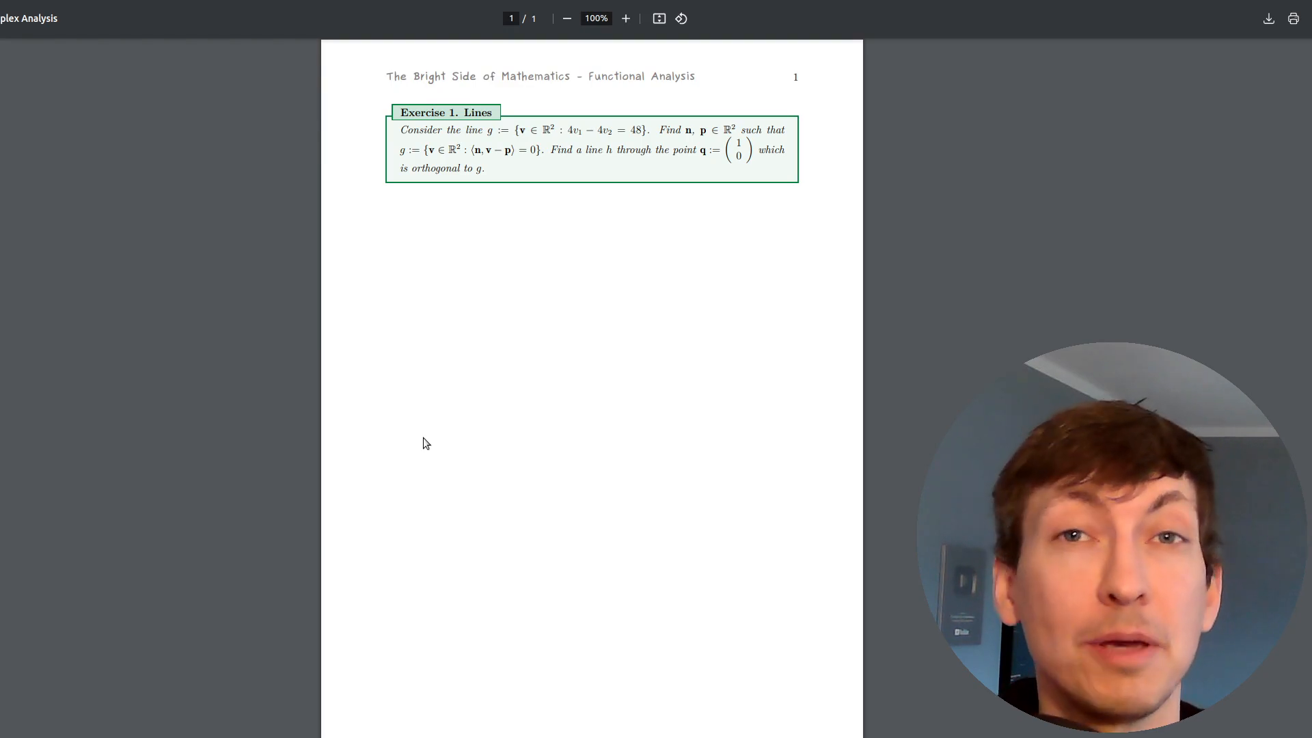
pyautogui.moveTo(429, 363)
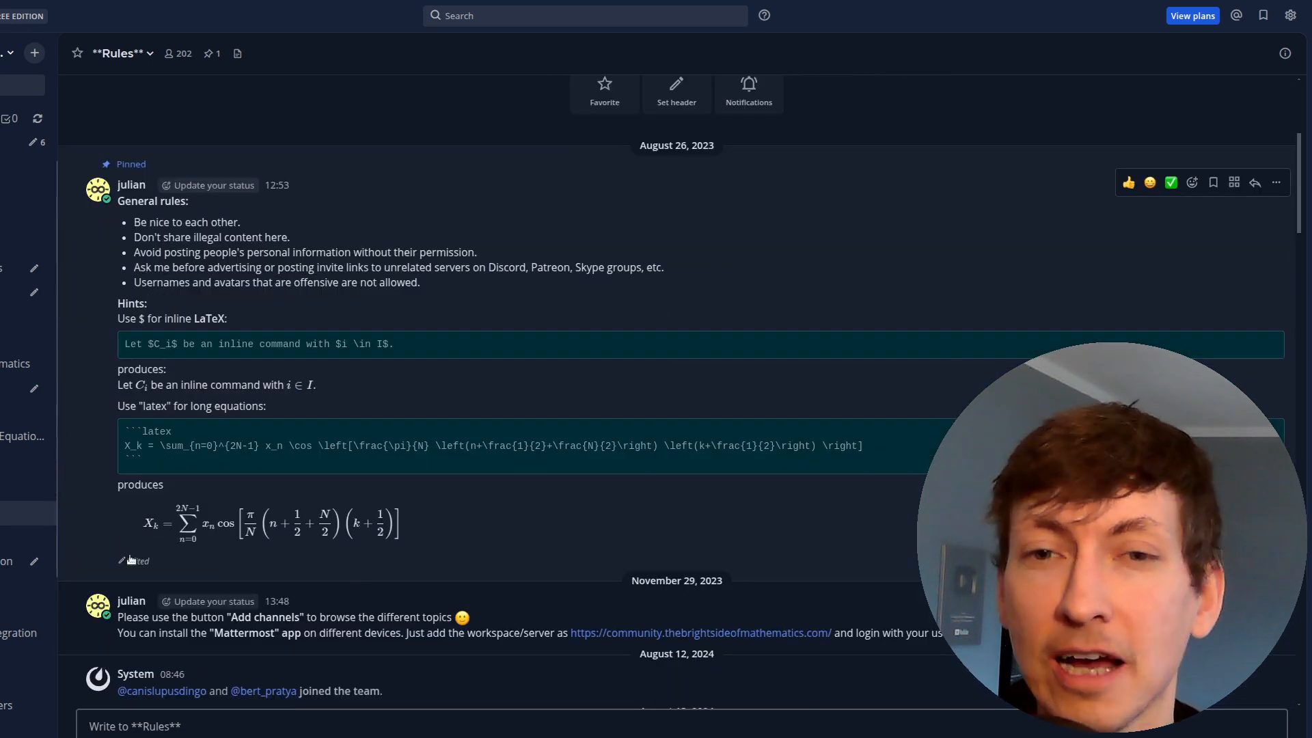
pyautogui.moveTo(229, 508)
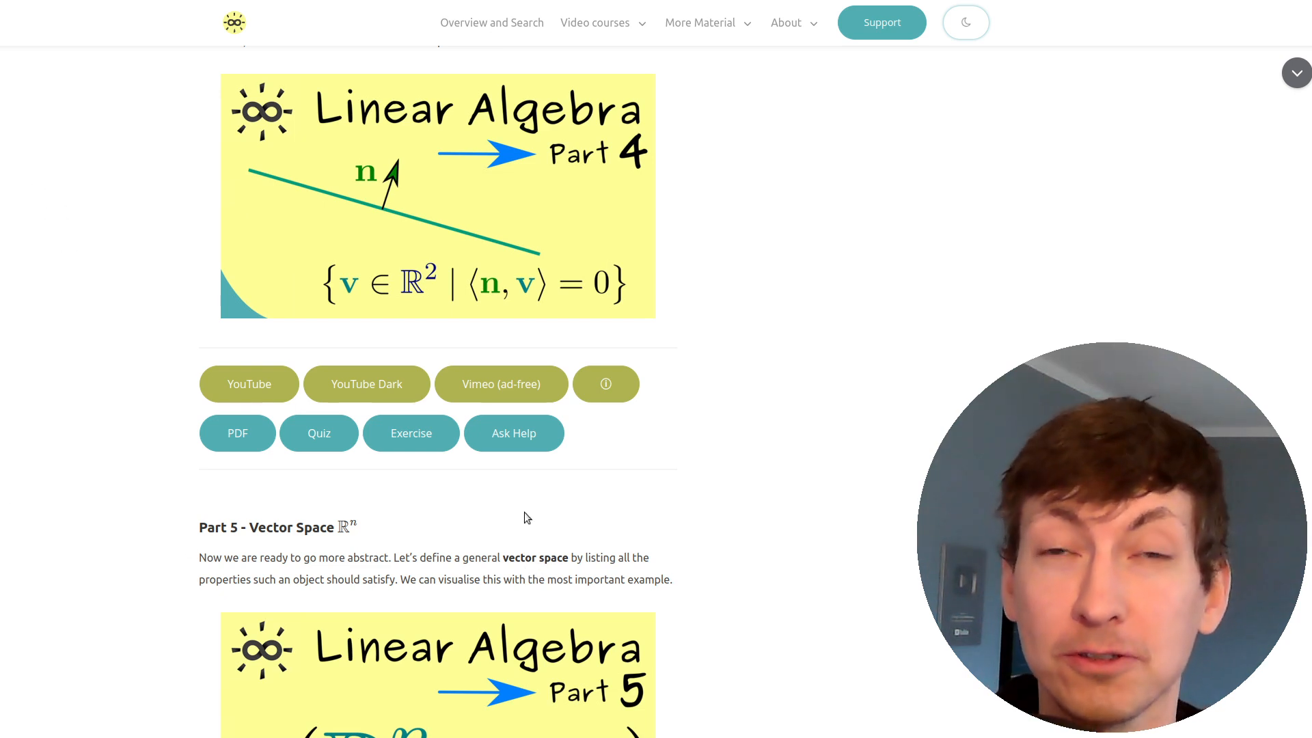
pyautogui.moveTo(393, 486)
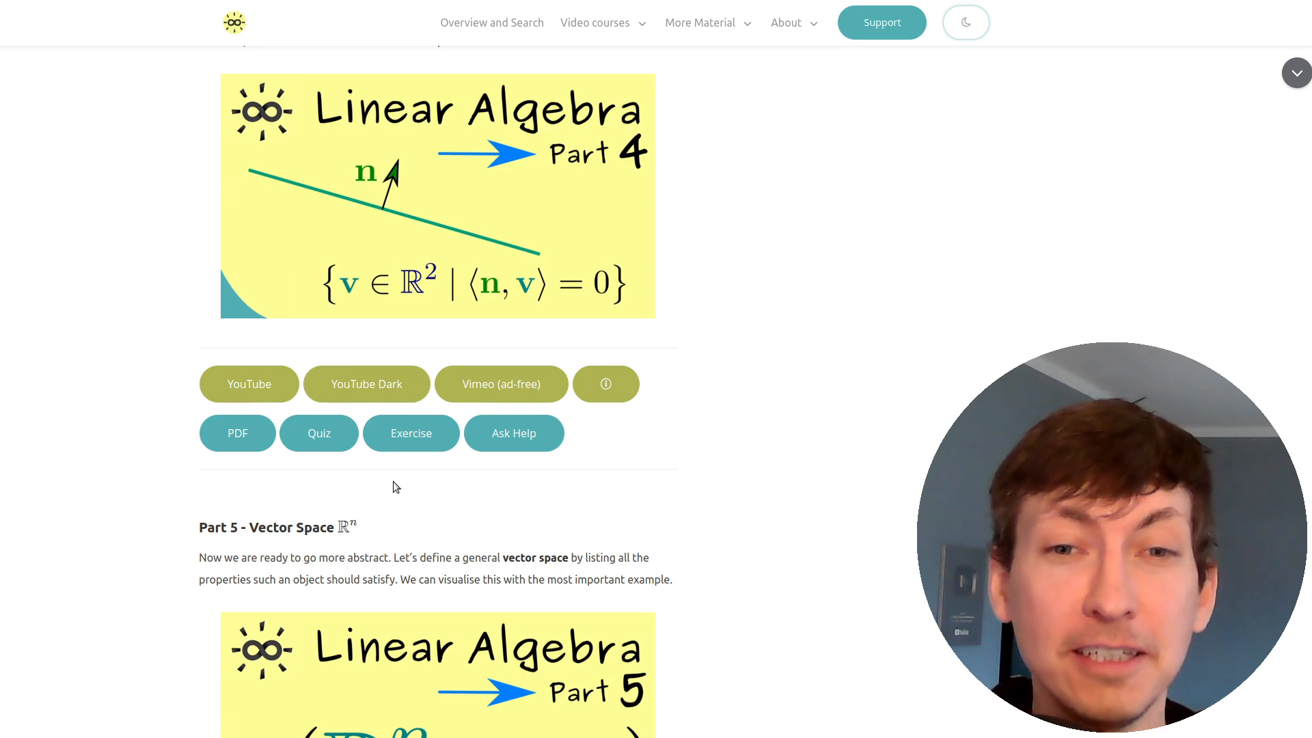
pyautogui.moveTo(410, 488)
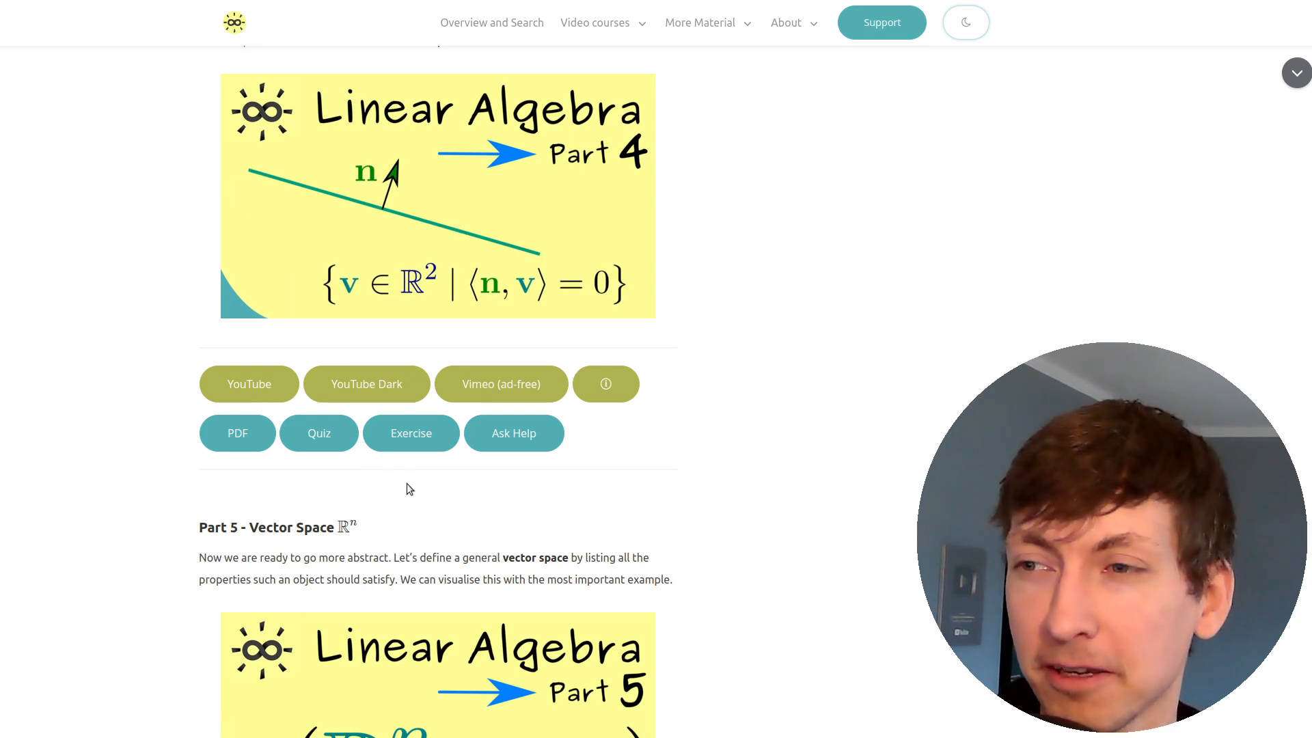
pyautogui.moveTo(498, 485)
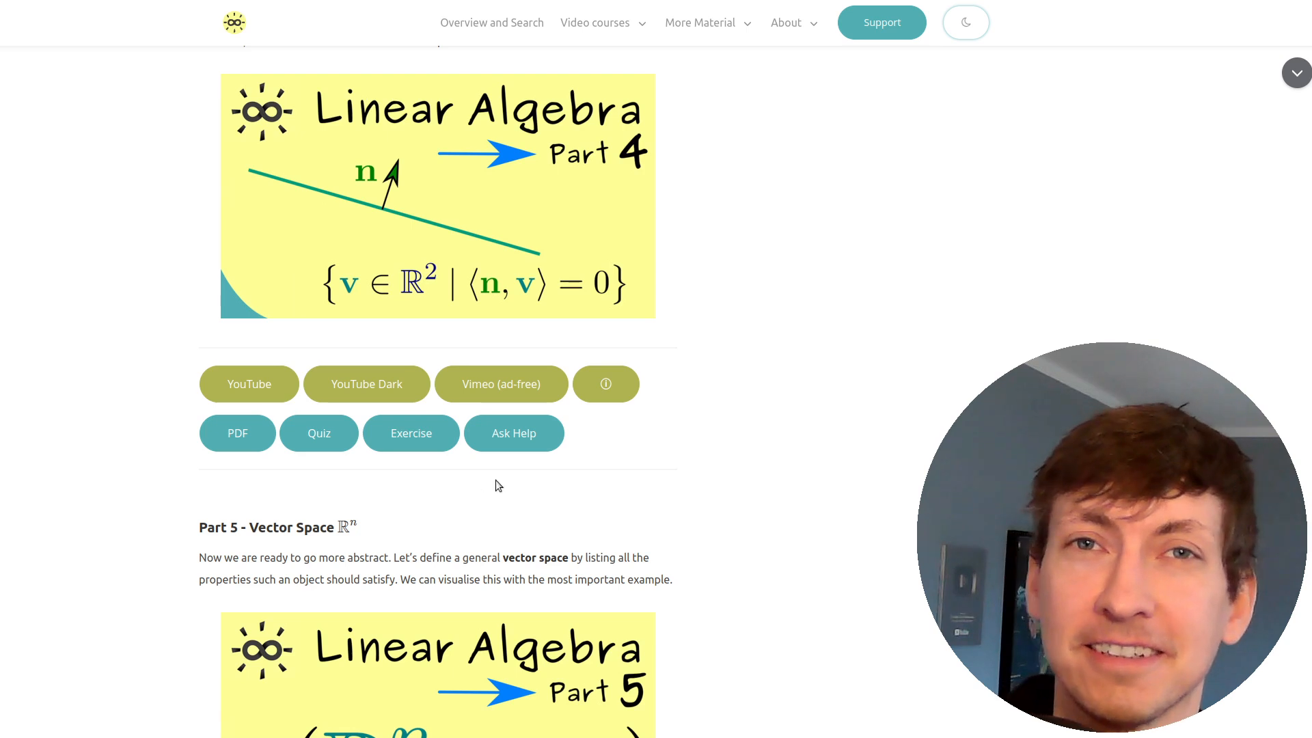